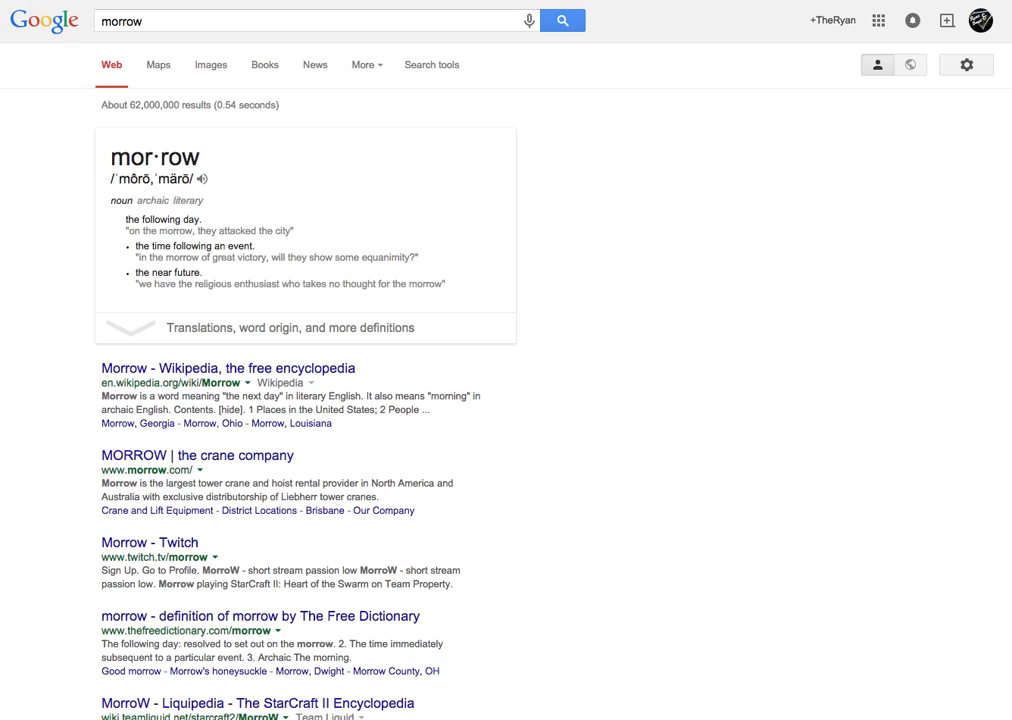
mouse_move(332, 218)
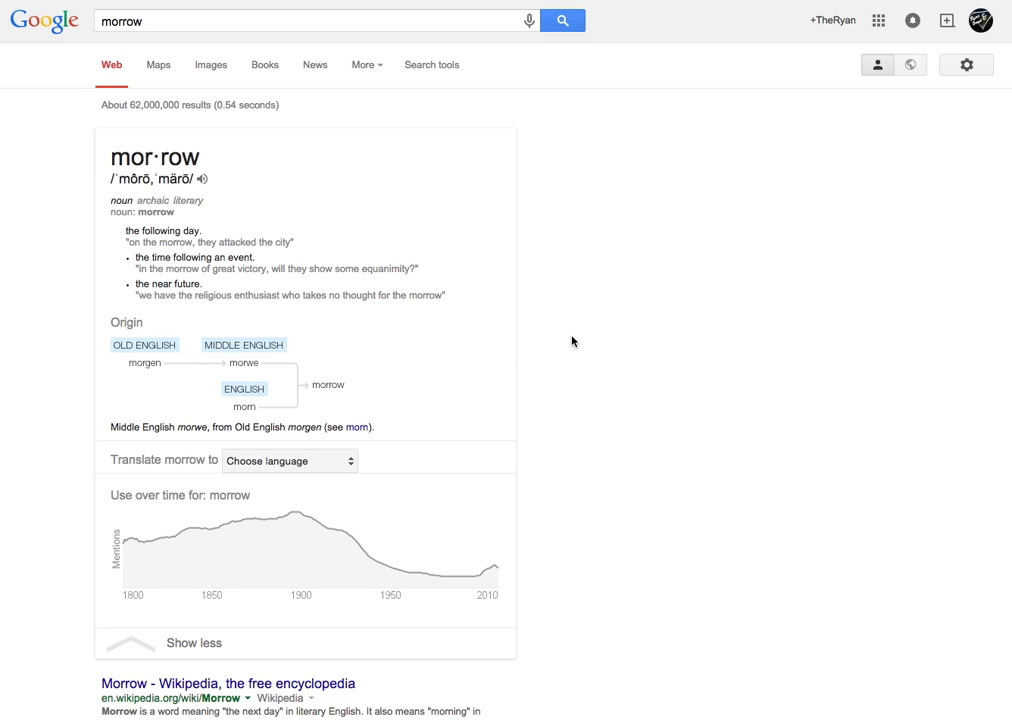
mouse_move(534, 400)
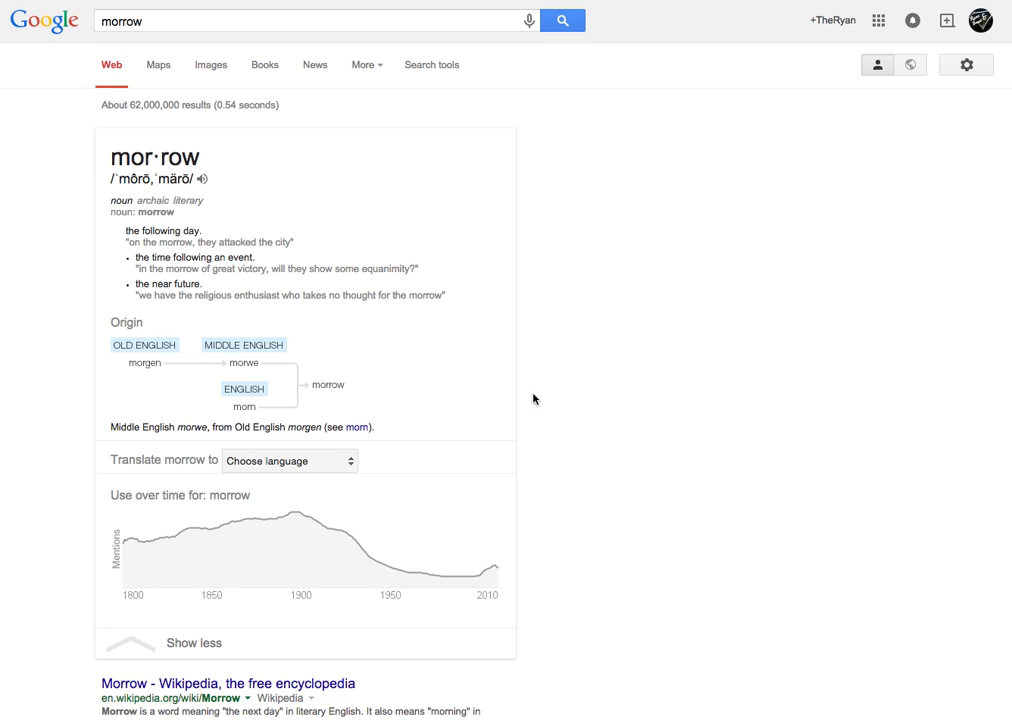
click(148, 644)
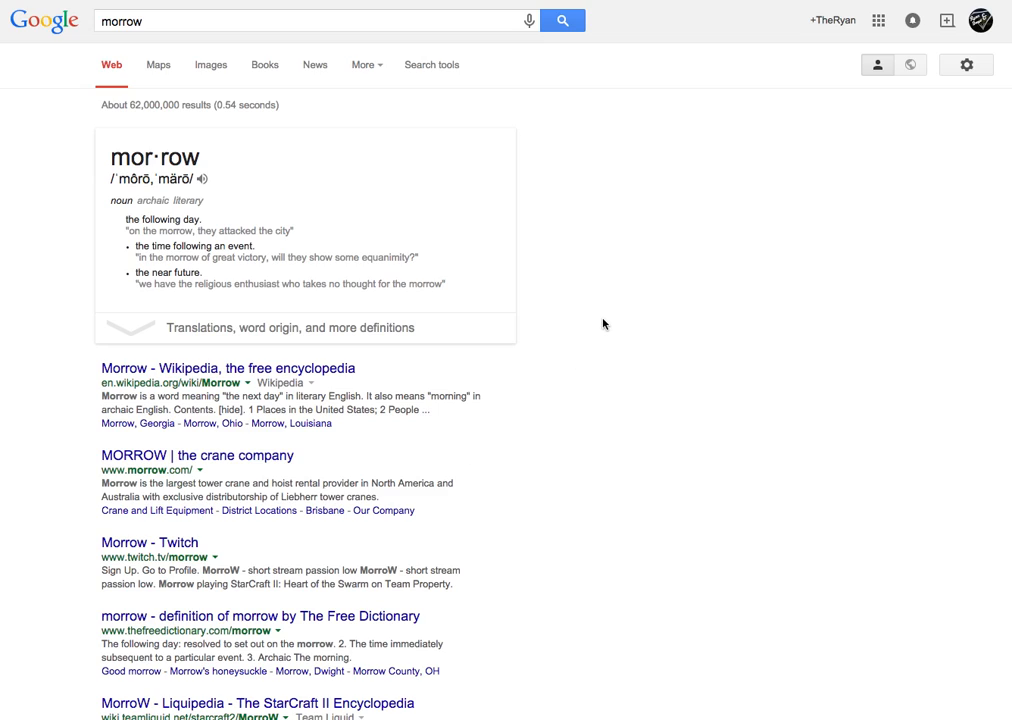